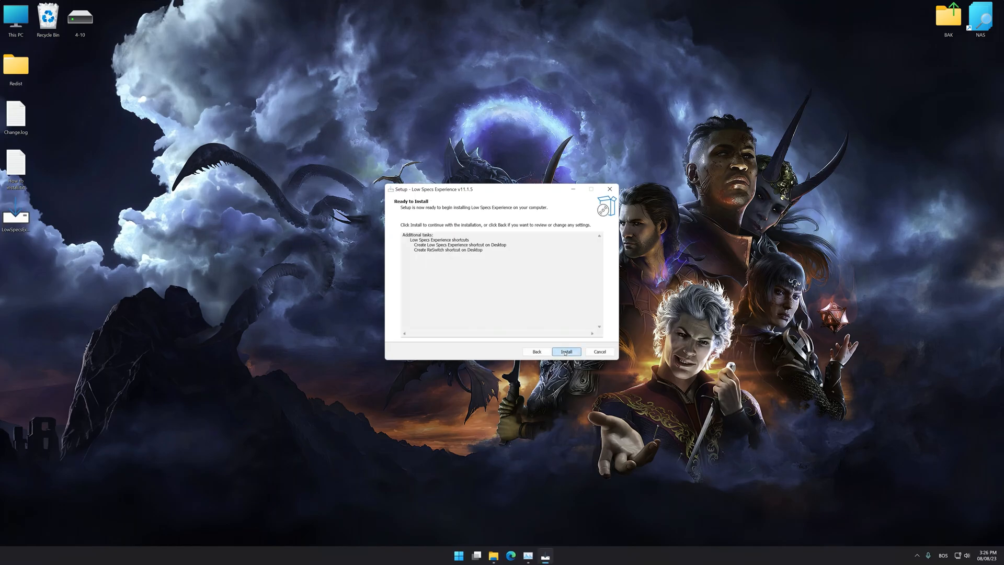
# Run the installer so the Low Specs Experience and ResSwitch shortcuts land on the desktop
pyautogui.click(565, 351)
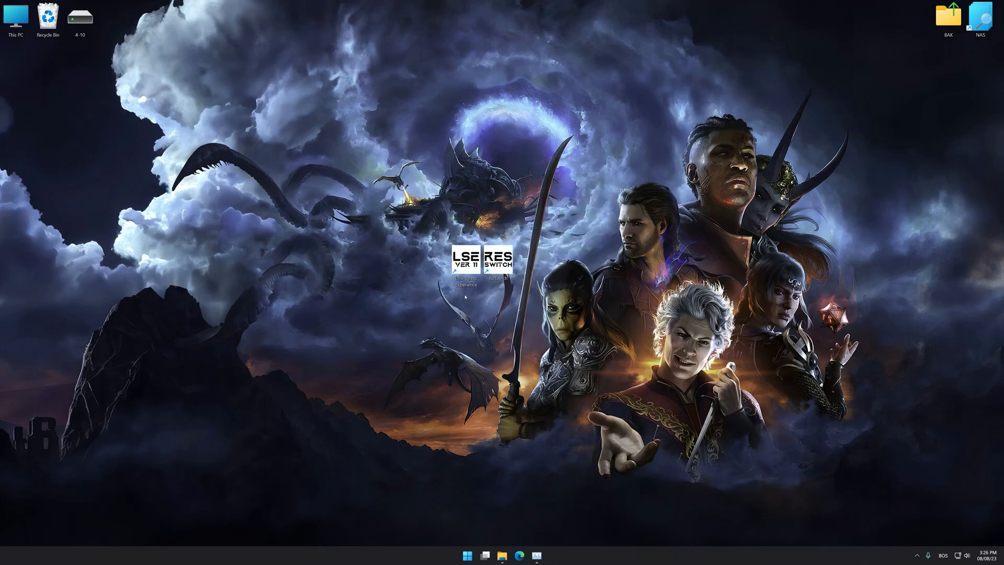
# Launch Low Specs Experience and choose Baldur's Gate 3 from the Optimization Catalog game list
pyautogui.doubleClick(466, 262)
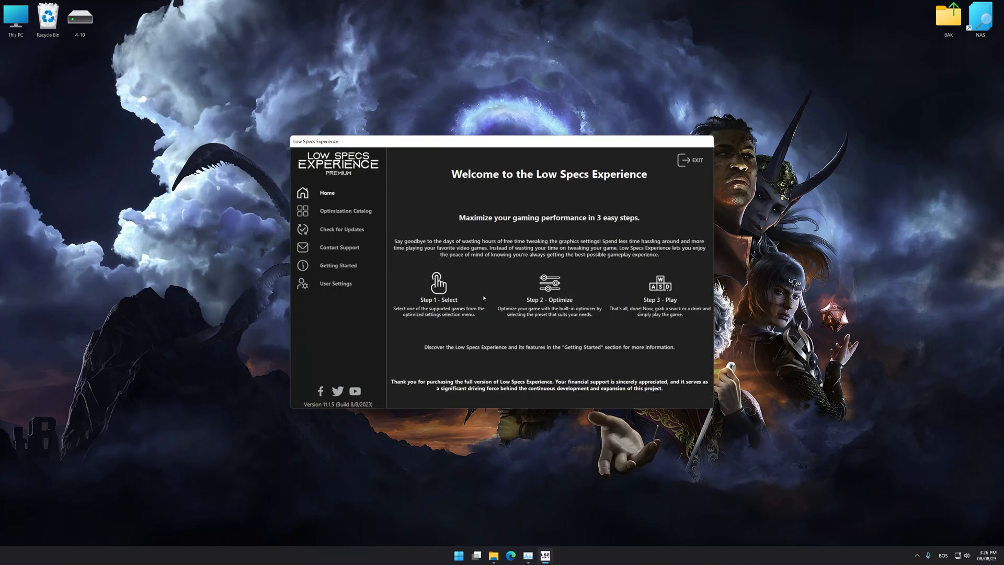
pyautogui.click(345, 210)
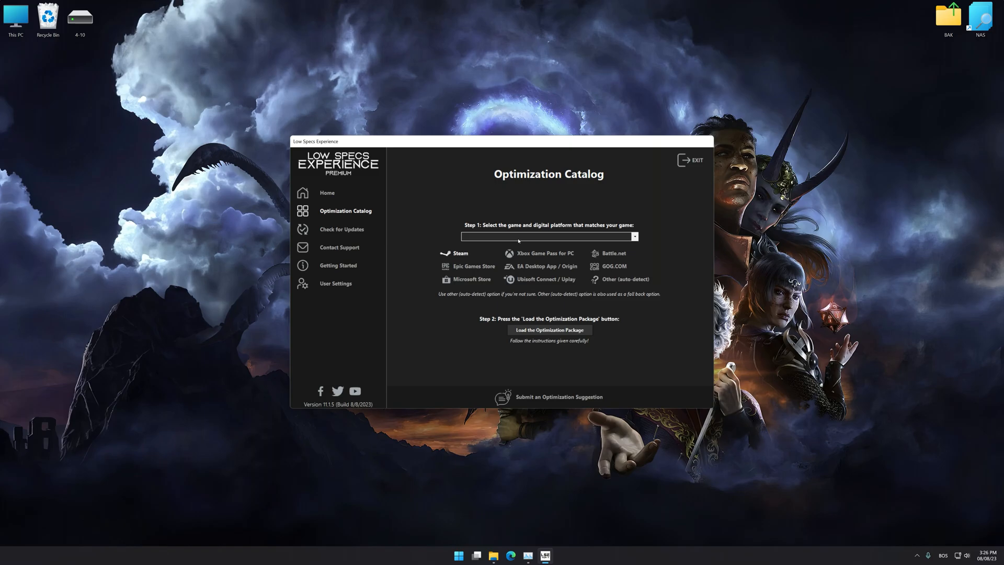
pyautogui.click(633, 236)
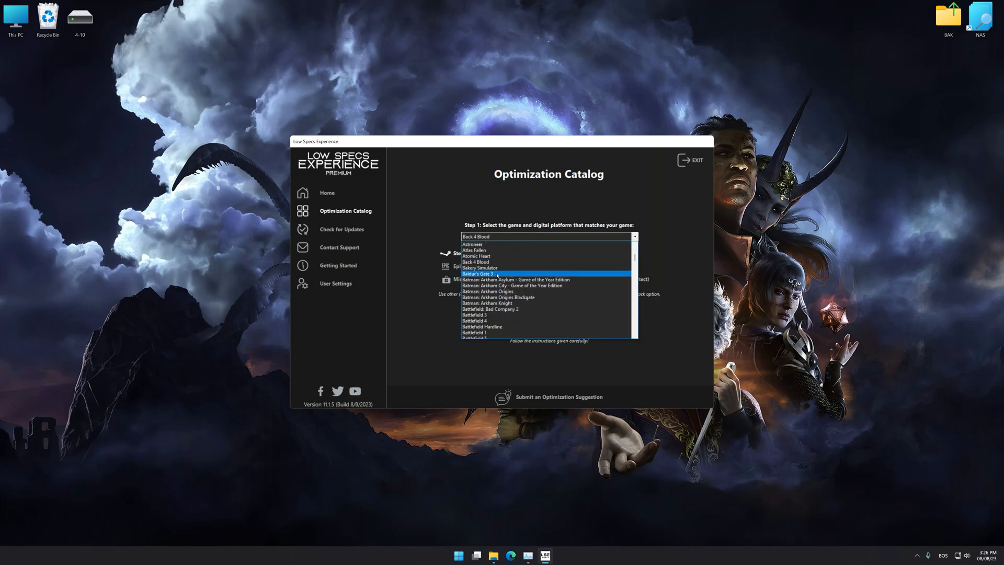
pyautogui.click(486, 273)
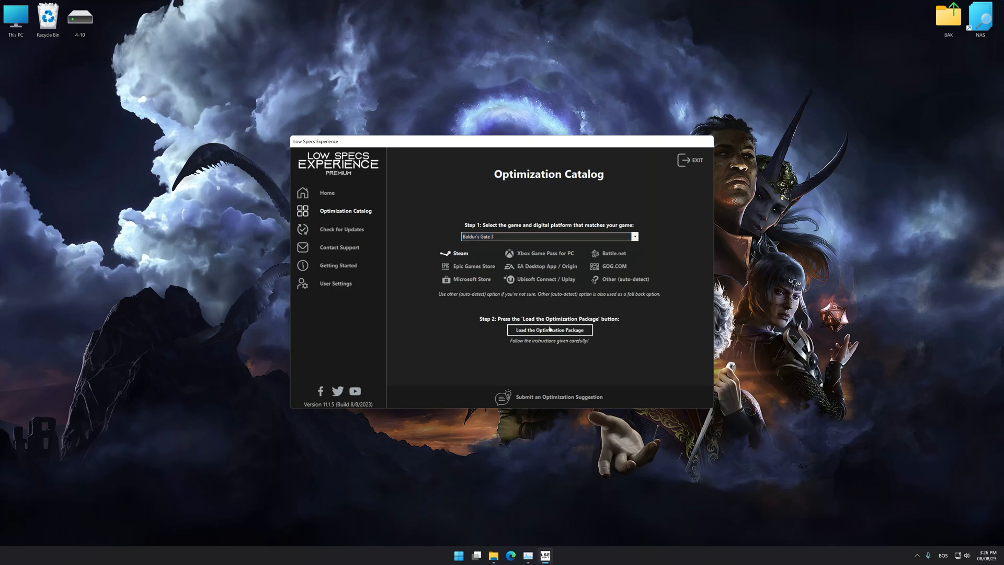
# Load the Baldur's Gate 3 package, accept the supported-version notice, and choose Optimized Settings
pyautogui.click(548, 329)
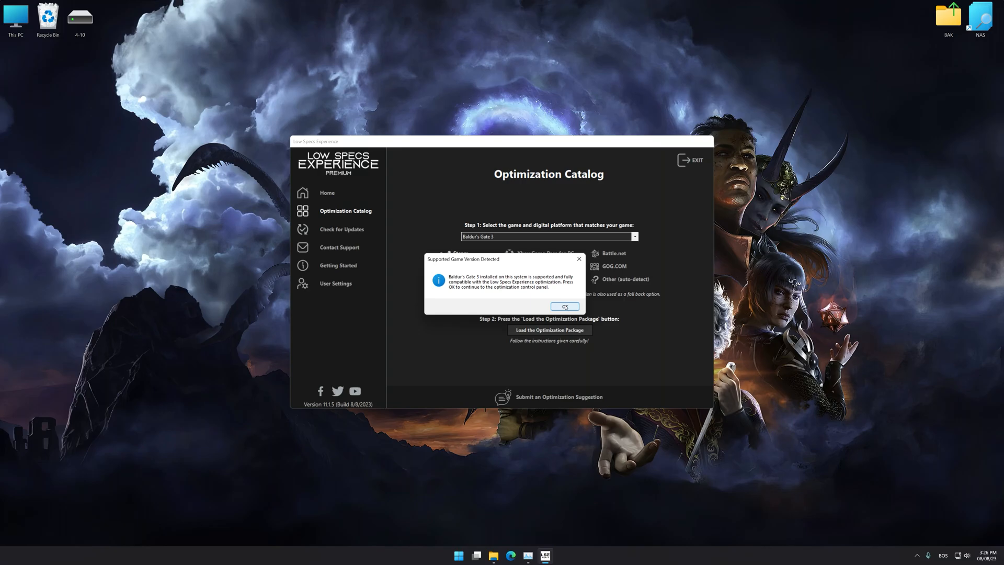
pyautogui.click(564, 306)
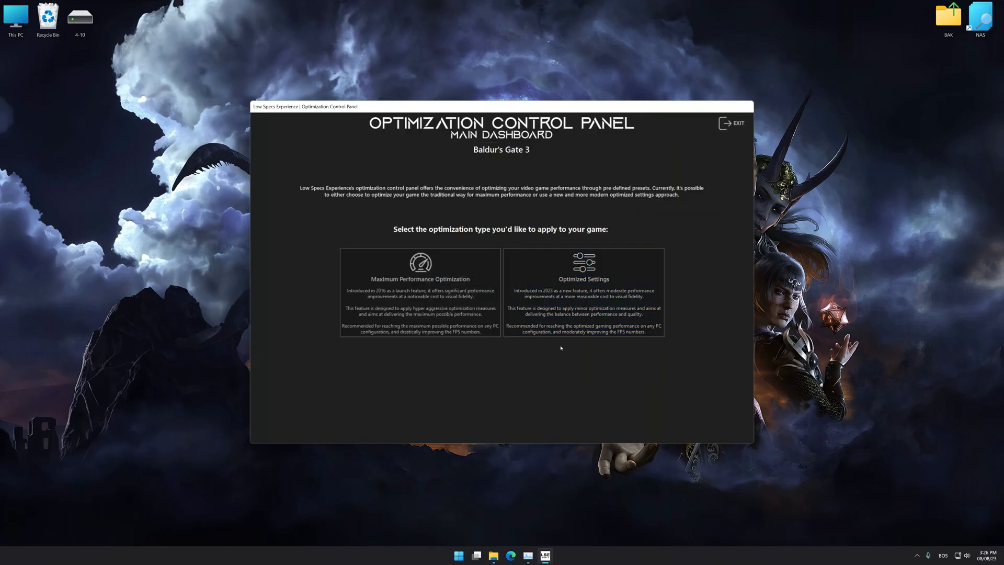
pyautogui.click(582, 288)
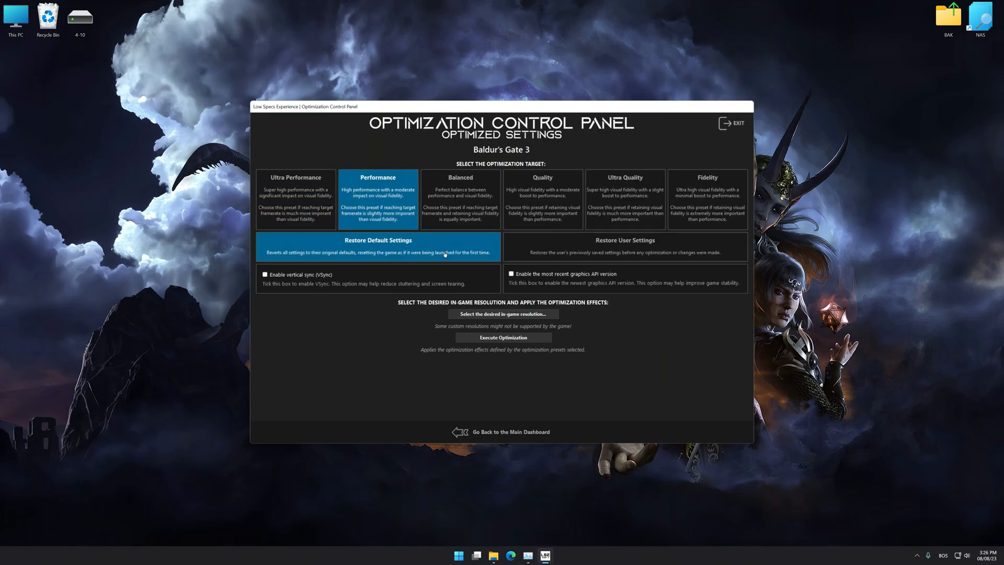
# Execute the Performance preset optimization for Baldur's Gate 3 at 3840 x 2160
pyautogui.click(502, 314)
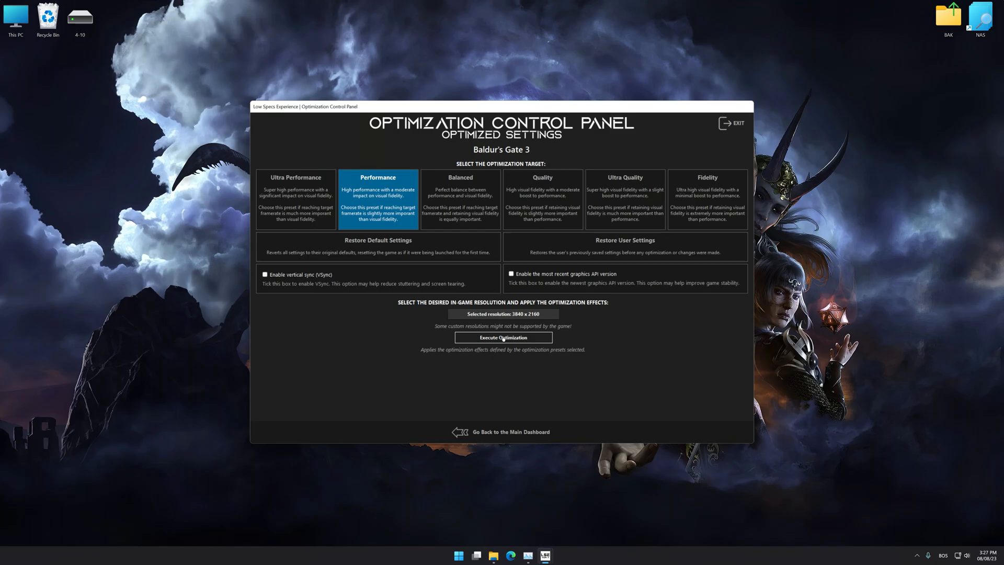
pyautogui.click(503, 338)
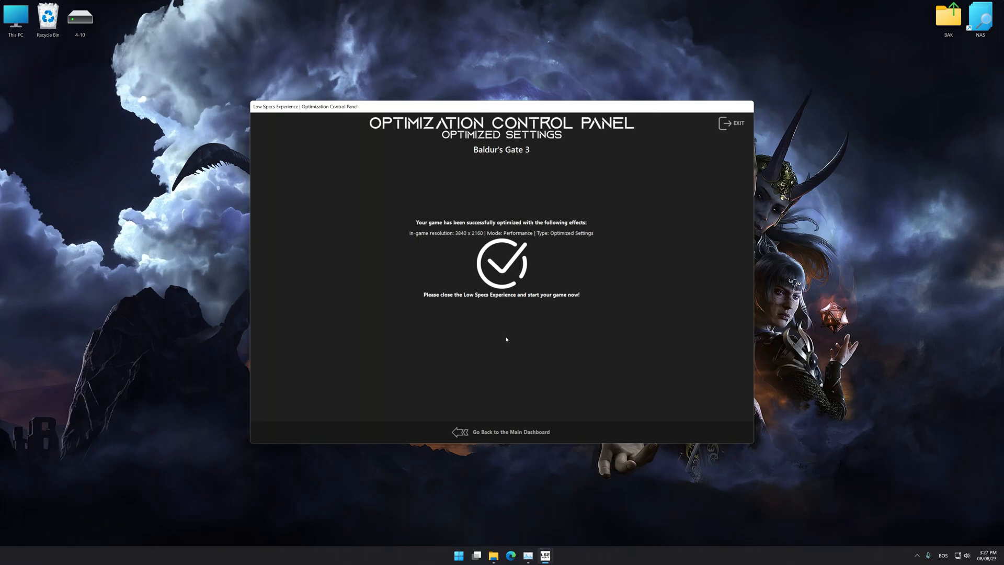
# Return to the presets screen and answer the Restore User Settings confirmation prompt
pyautogui.click(511, 432)
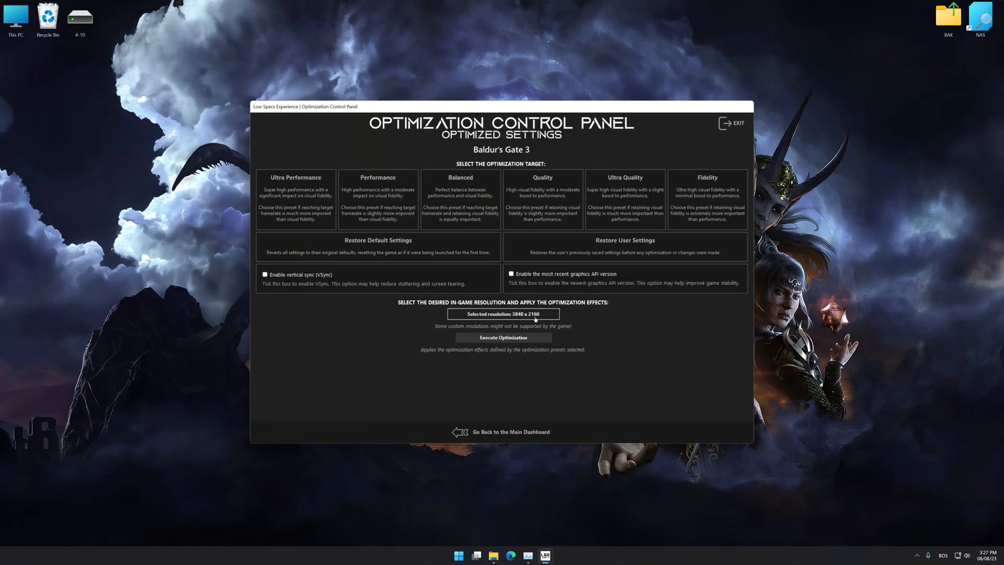
pyautogui.click(624, 241)
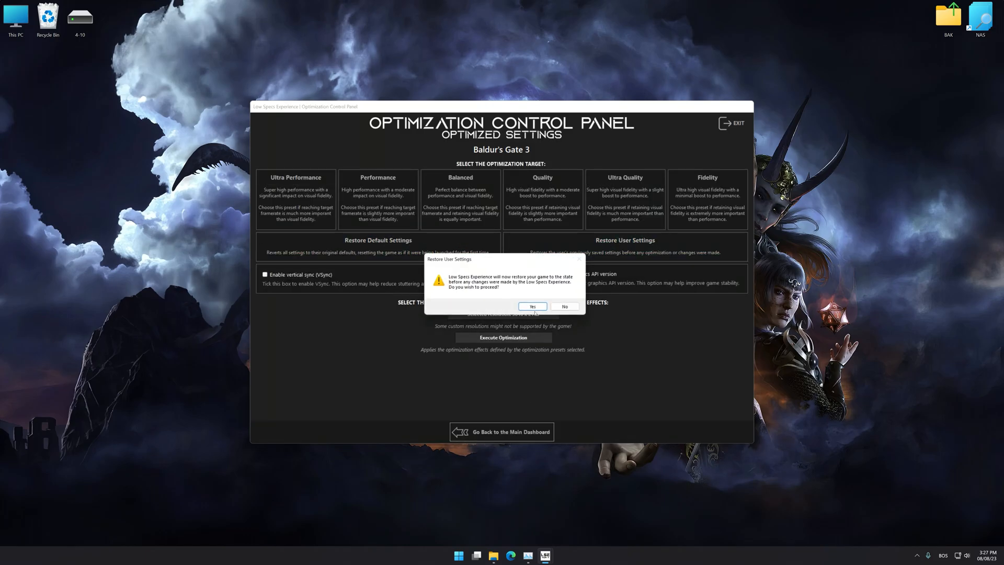
pyautogui.click(531, 306)
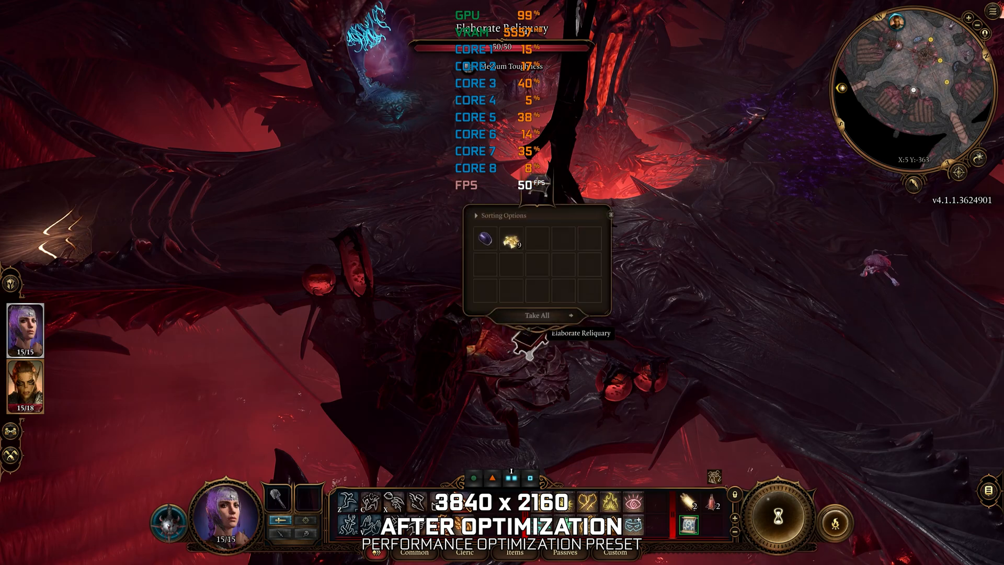
# Take All from the Elaborate Reliquary, collecting the Onyx and gold
pyautogui.click(538, 315)
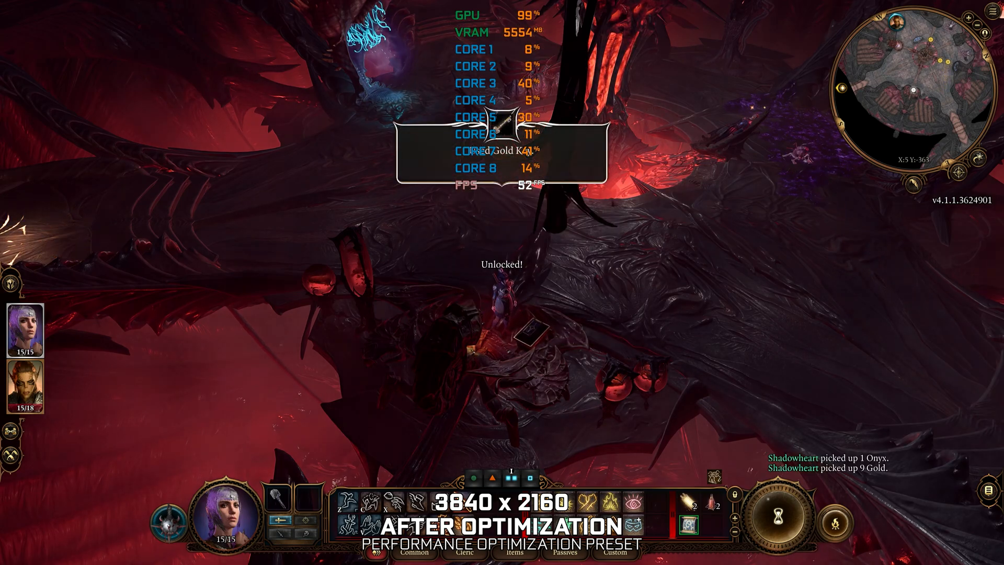